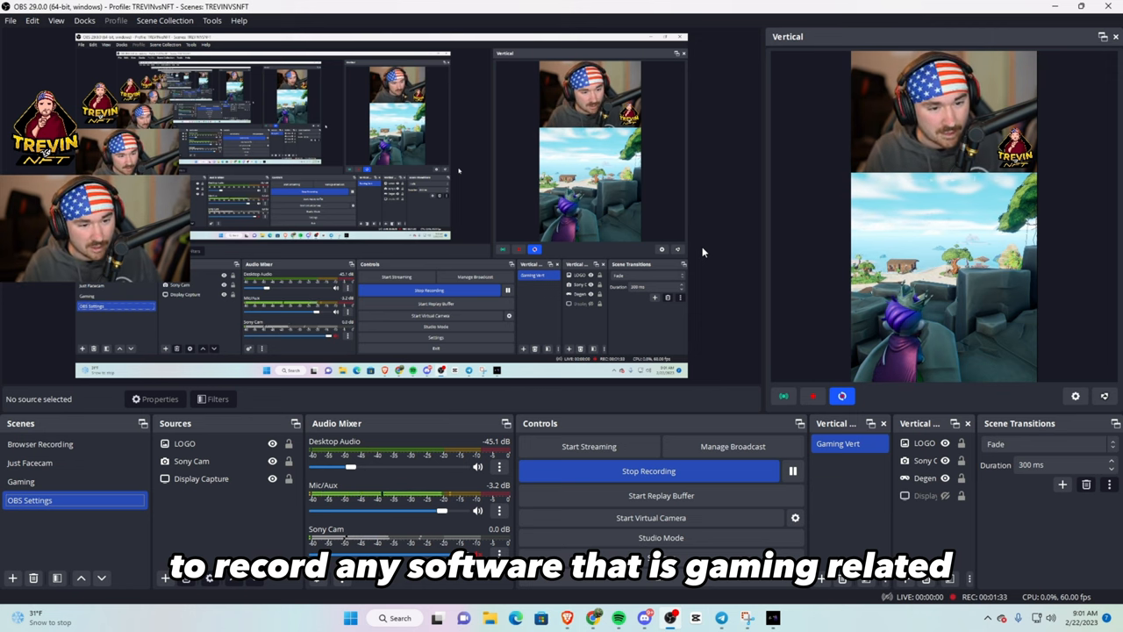
pyautogui.moveTo(182, 523)
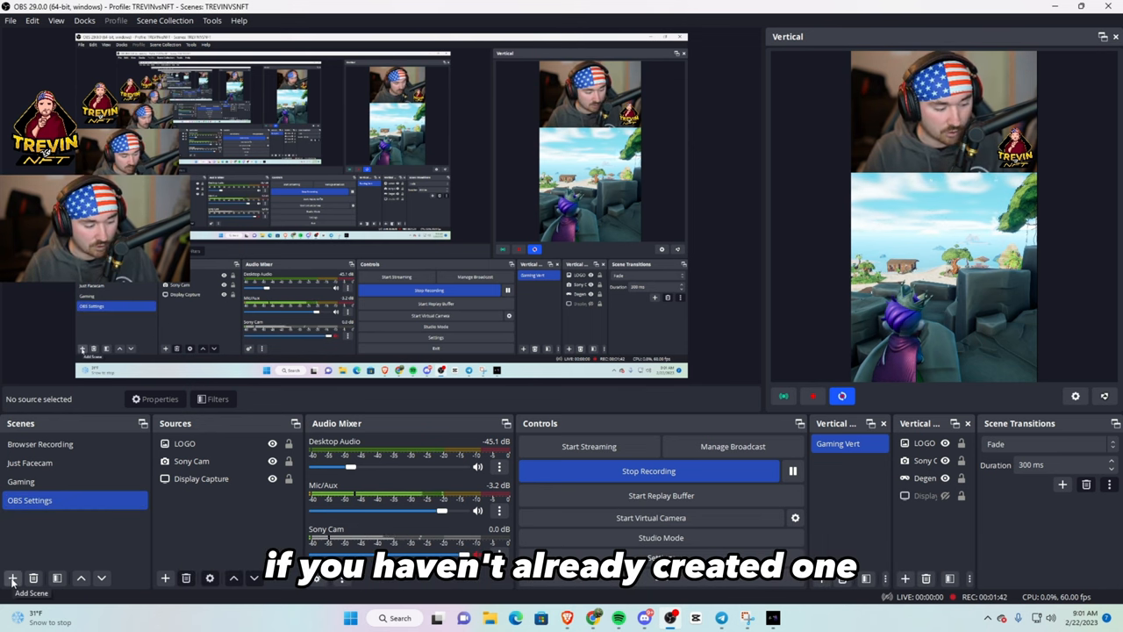
# - Create a Game Capture source named 'Degen Royale Game' from the Sources list
pyautogui.click(12, 578)
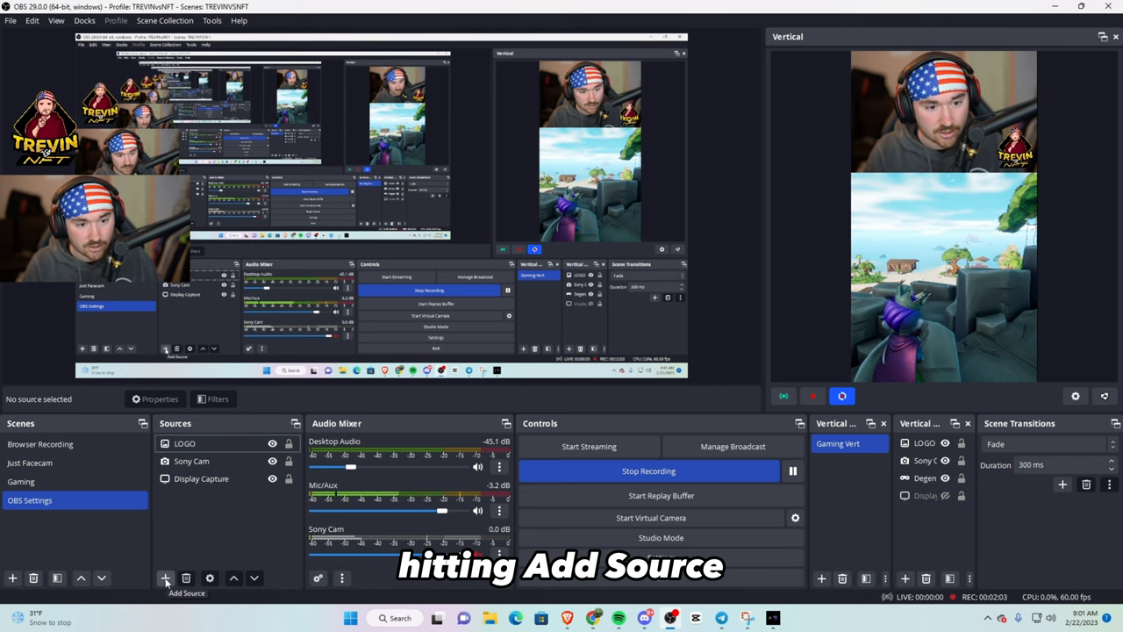
pyautogui.click(165, 578)
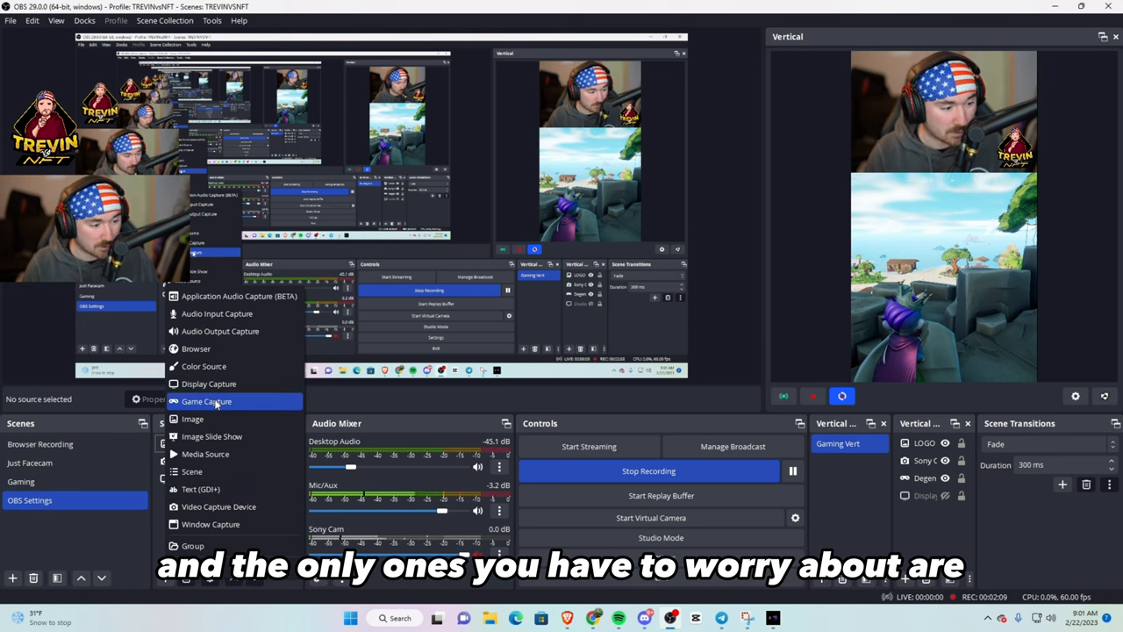
pyautogui.moveTo(197, 348)
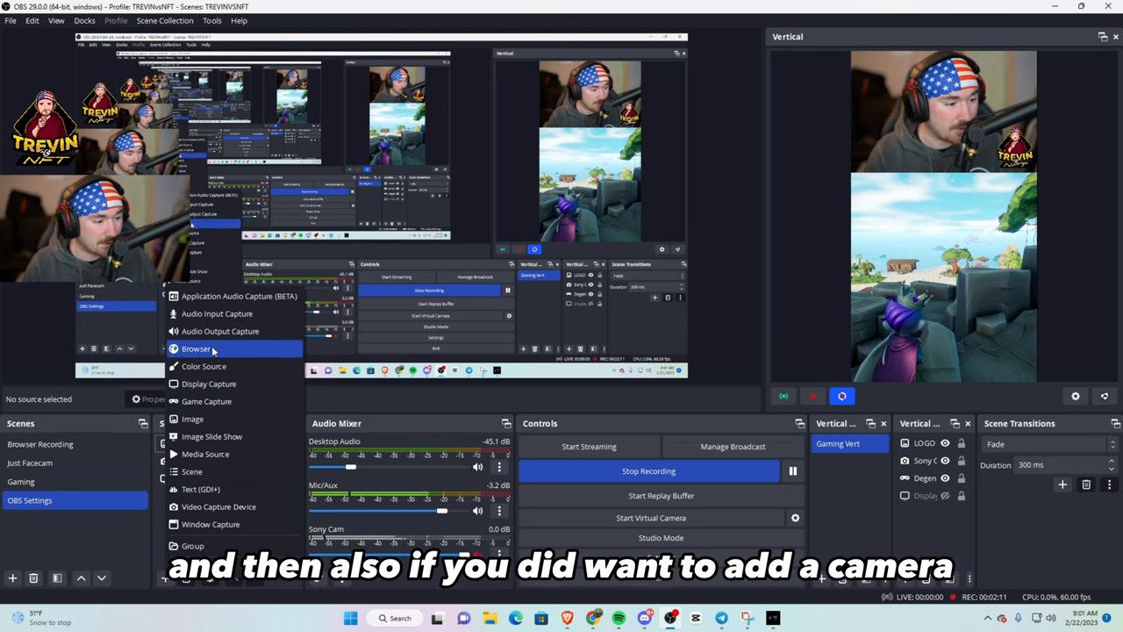
pyautogui.moveTo(207, 401)
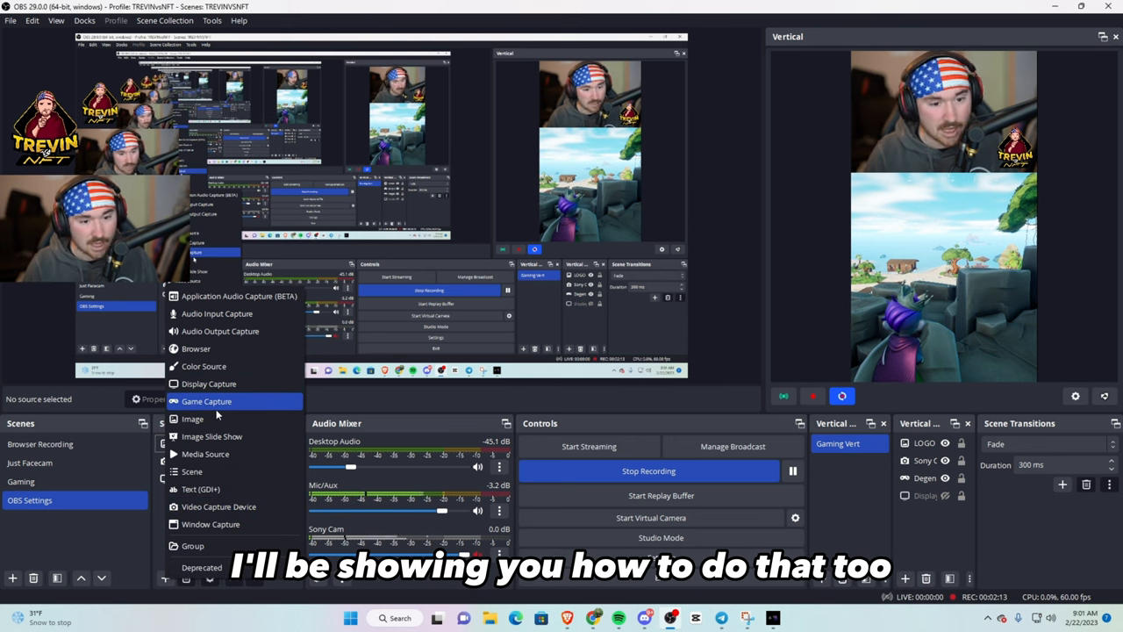
pyautogui.click(207, 400)
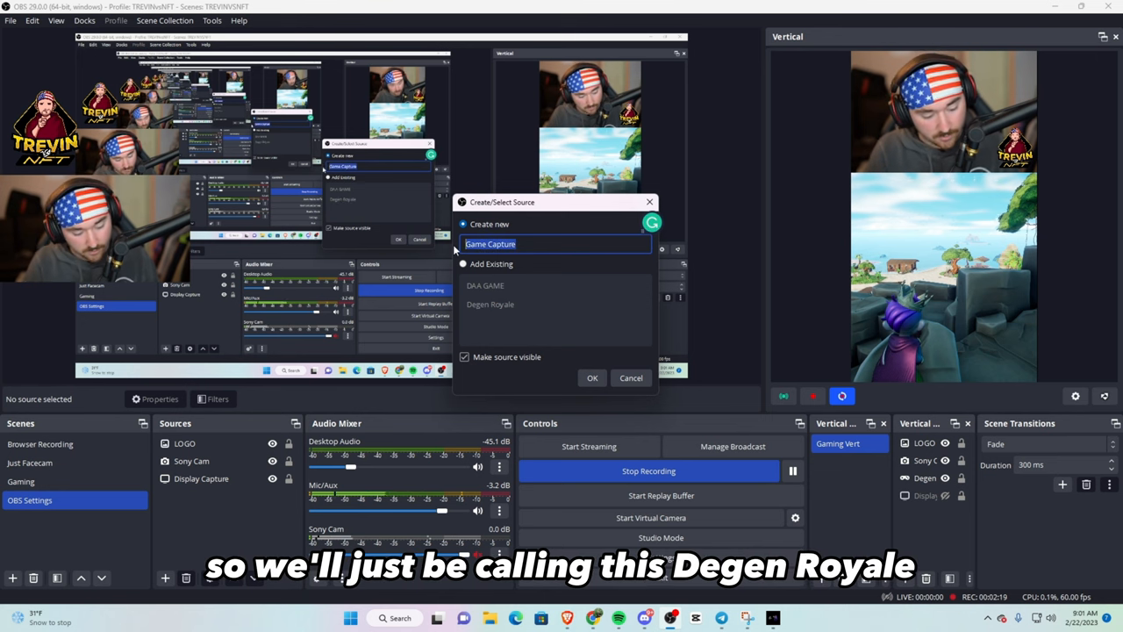
pyautogui.write('Degen Royale Game')
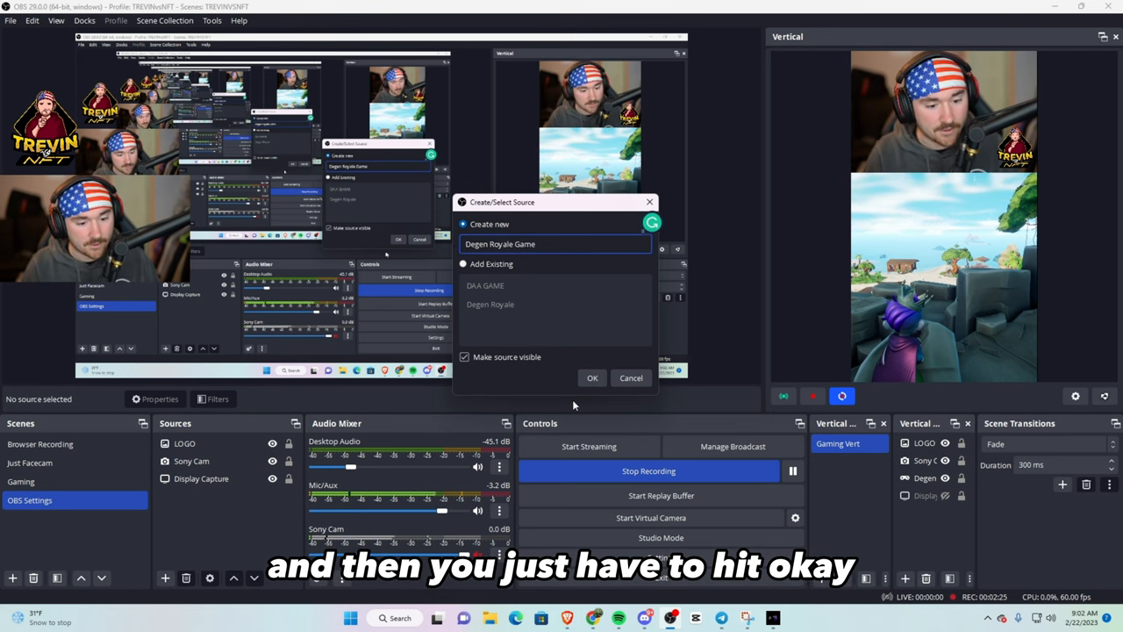
pyautogui.click(592, 377)
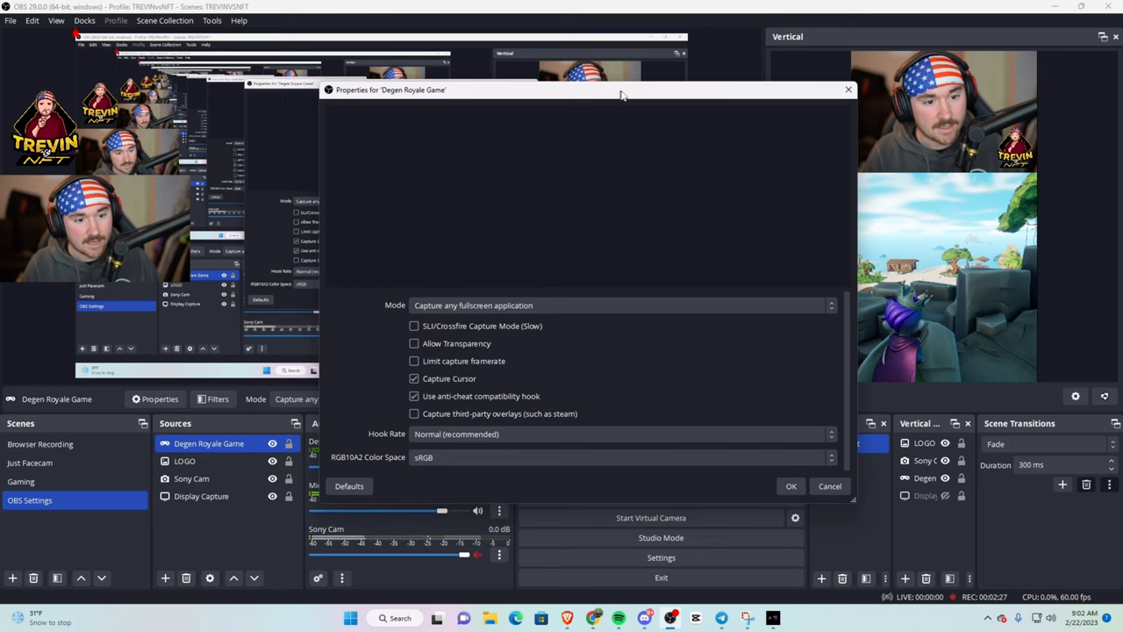
# - Keep the capture on any fullscreen application and close the properties window
pyautogui.moveTo(621, 90); pyautogui.dragTo(665, 77)
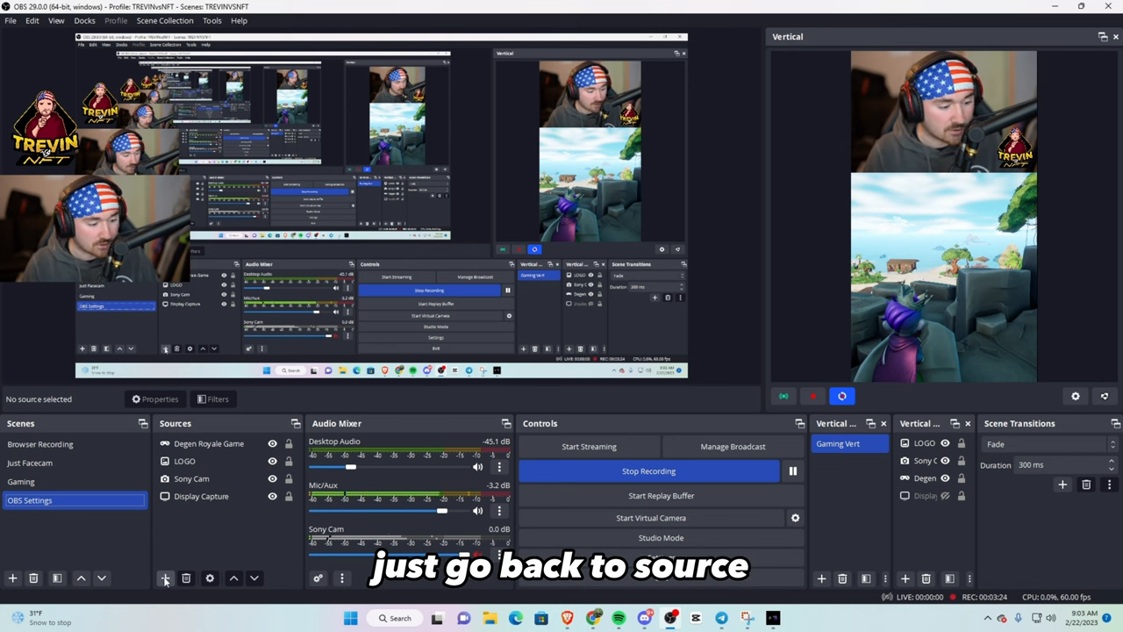
# - Add a Video Capture Device source using the HD Pro Webcam C920
pyautogui.click(165, 577)
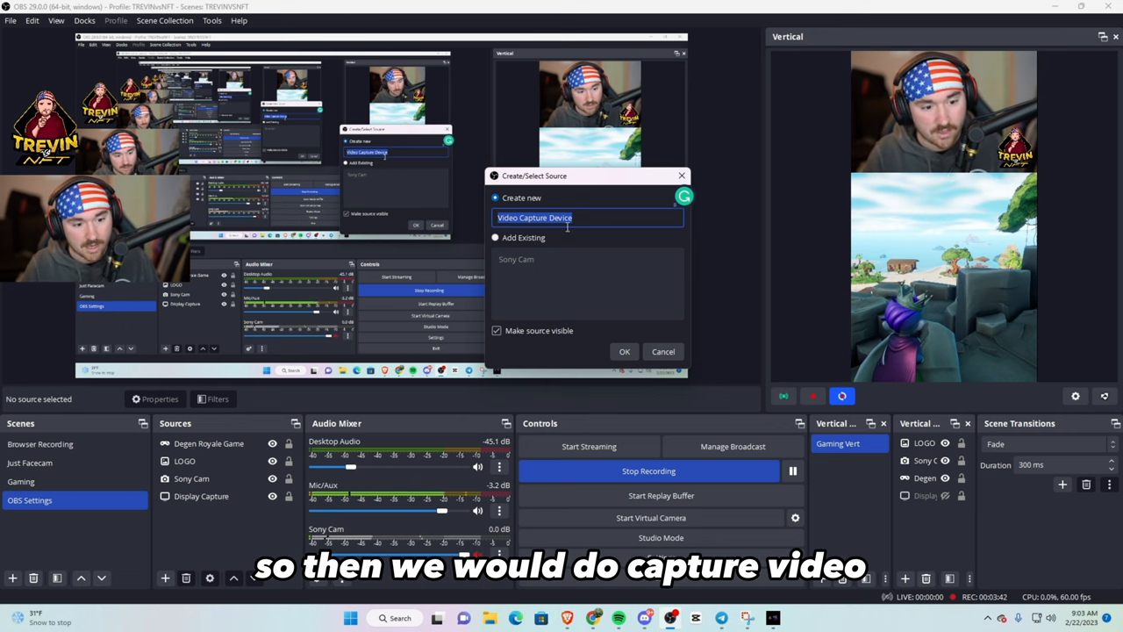
pyautogui.click(625, 351)
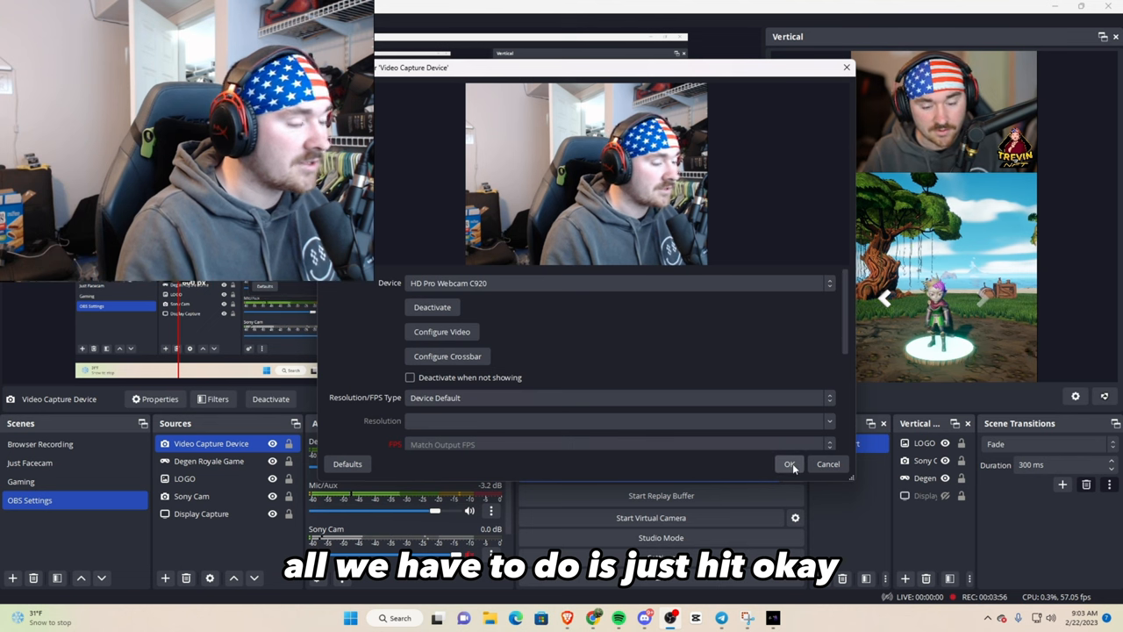
pyautogui.click(790, 464)
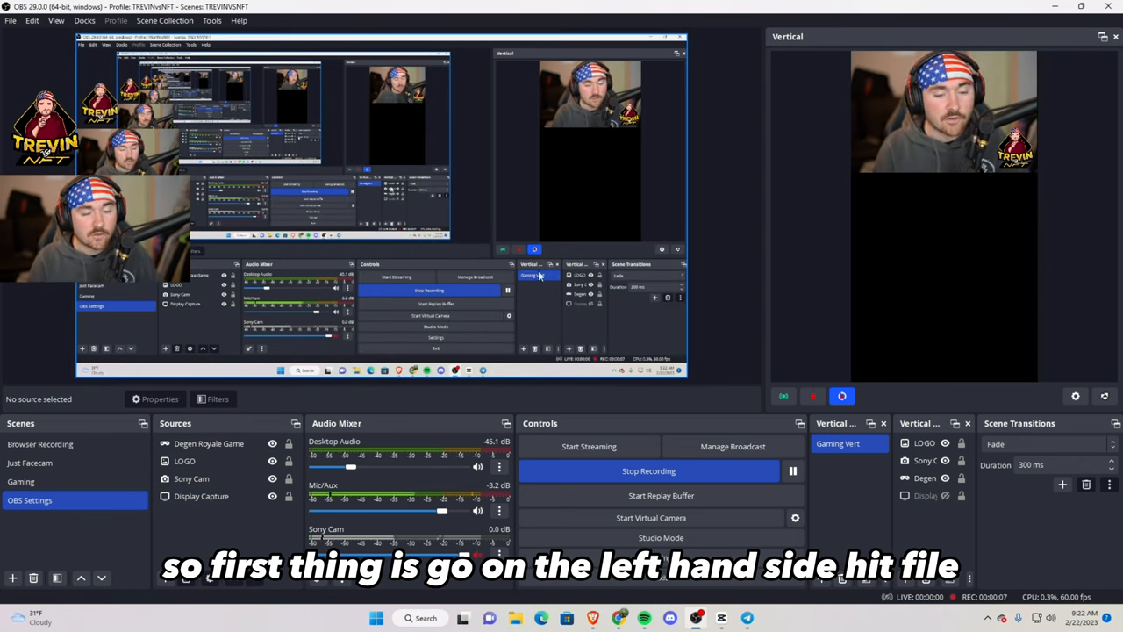
# - Show the Output section of Settings via File > Settings
pyautogui.click(11, 21)
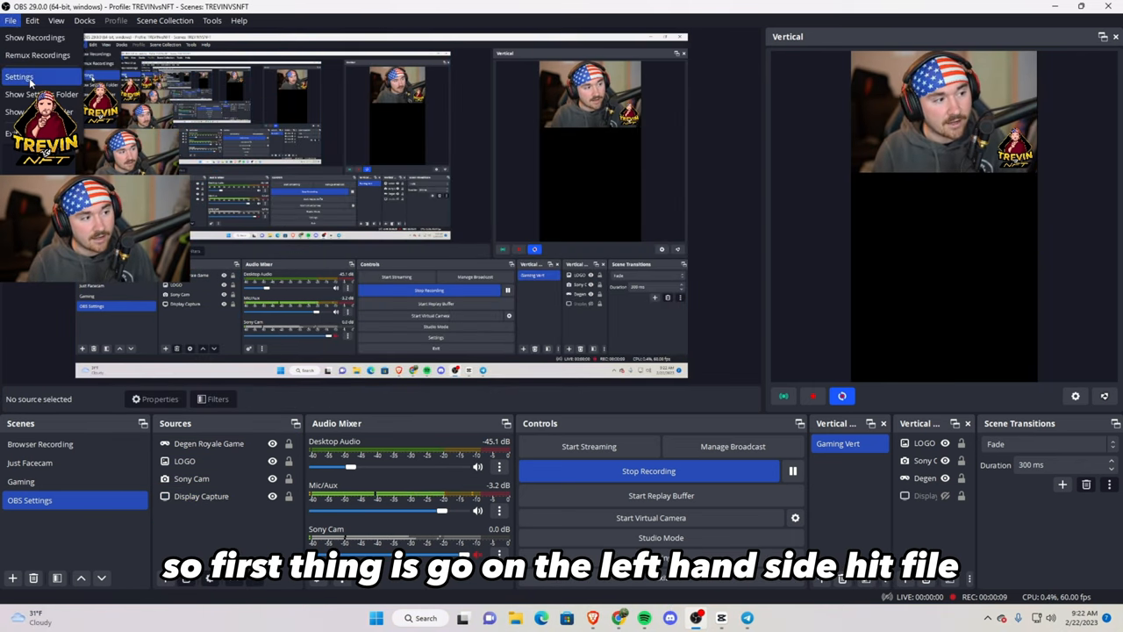
pyautogui.click(19, 77)
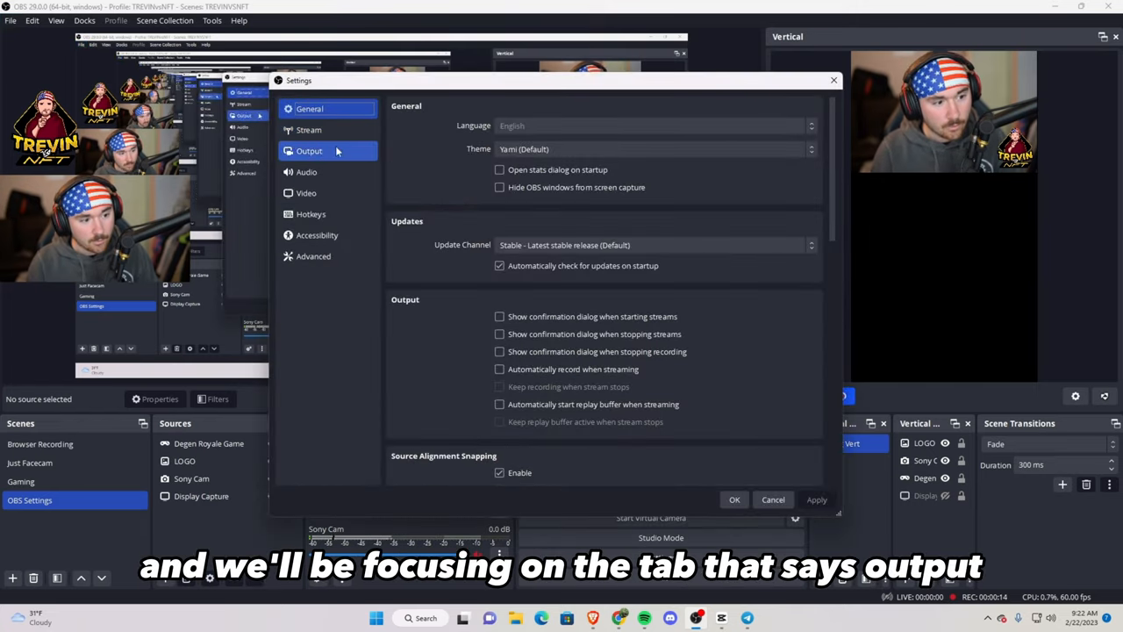
pyautogui.click(309, 151)
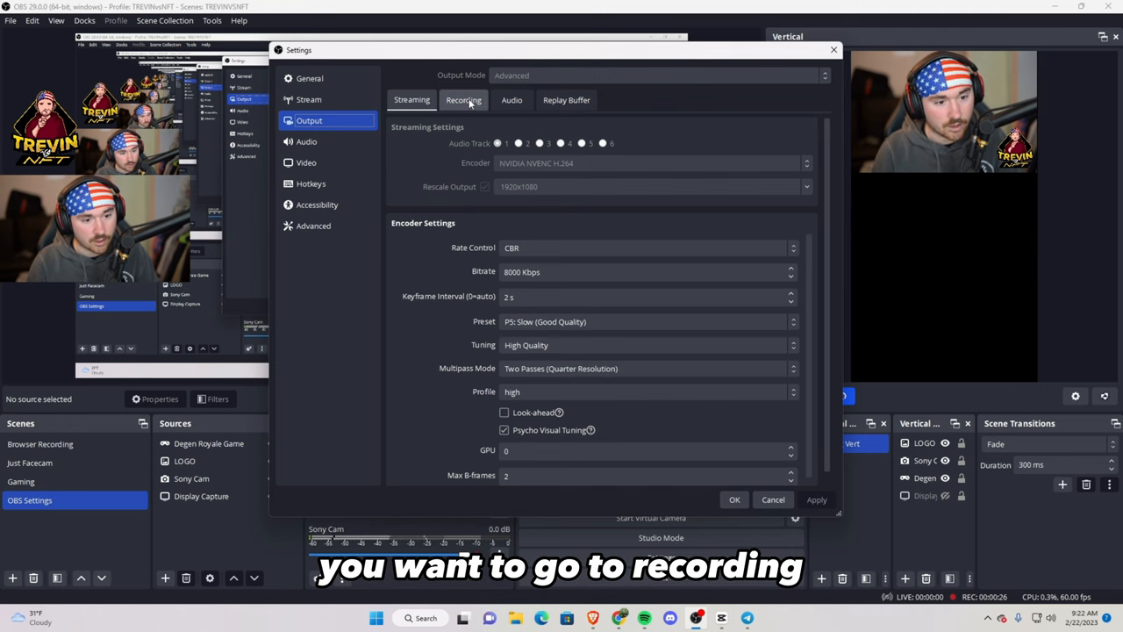
# - Switch to the Recording output settings with Rescale Output at 1920x1080
pyautogui.click(464, 98)
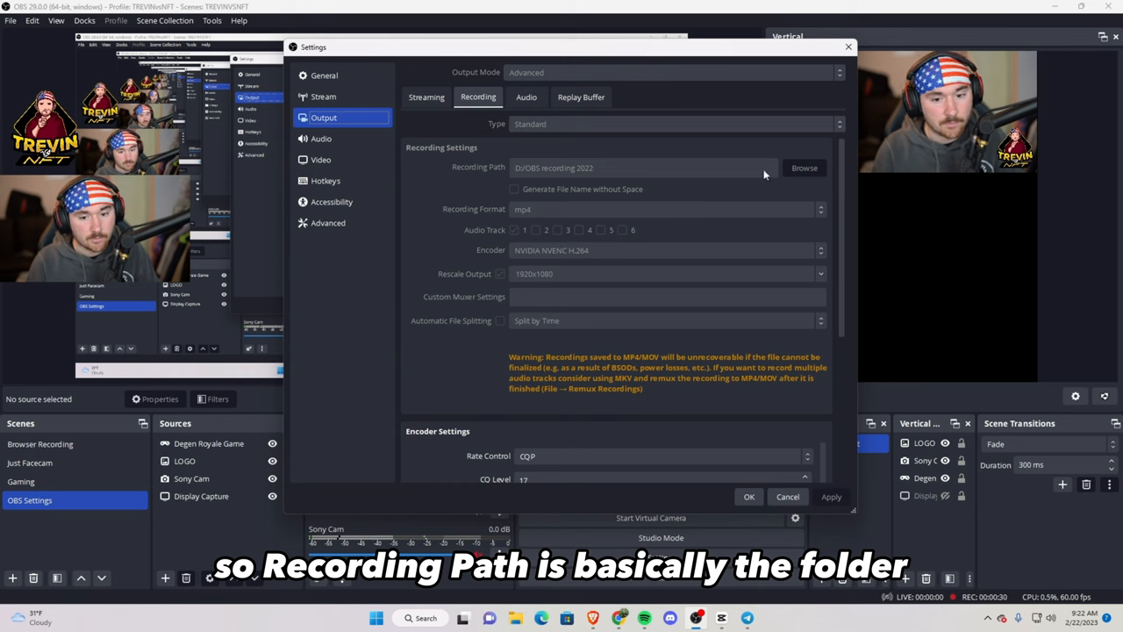
pyautogui.moveTo(786, 172)
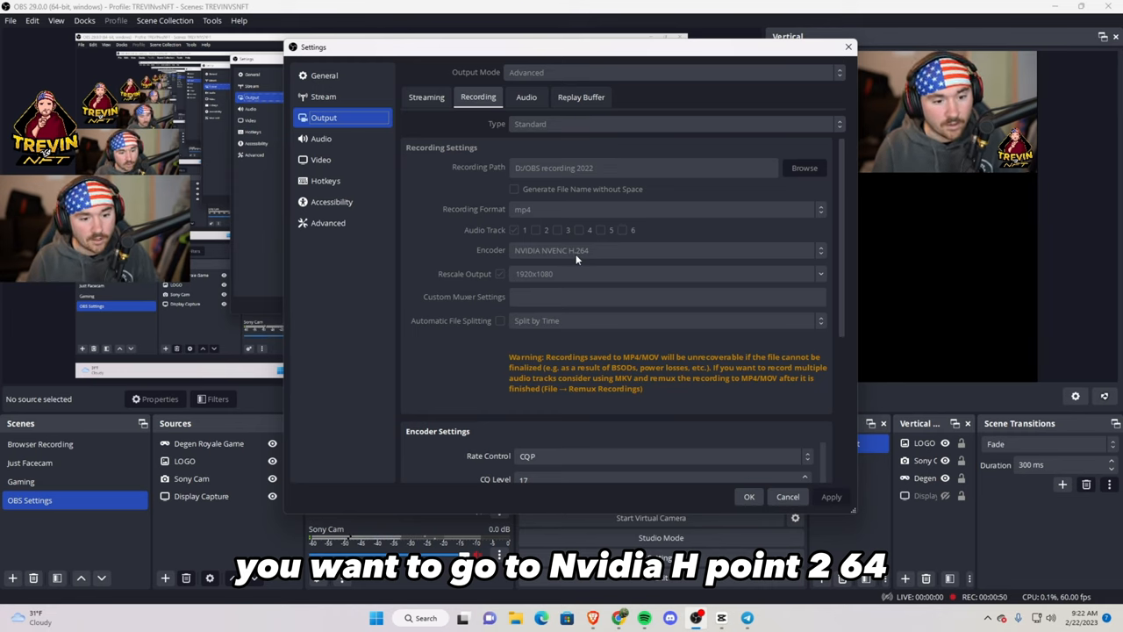
pyautogui.moveTo(519, 281)
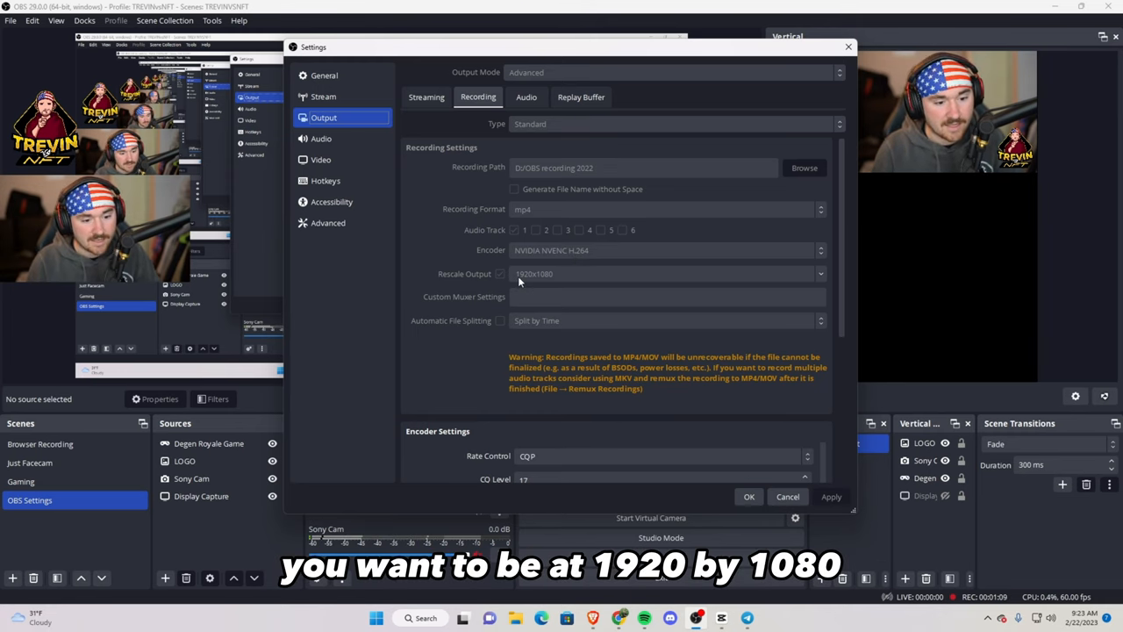
# - Set the recording encoder to CQP, CQ level 17, P5 Slow preset and 2 max B-frames
pyautogui.scroll(-3)
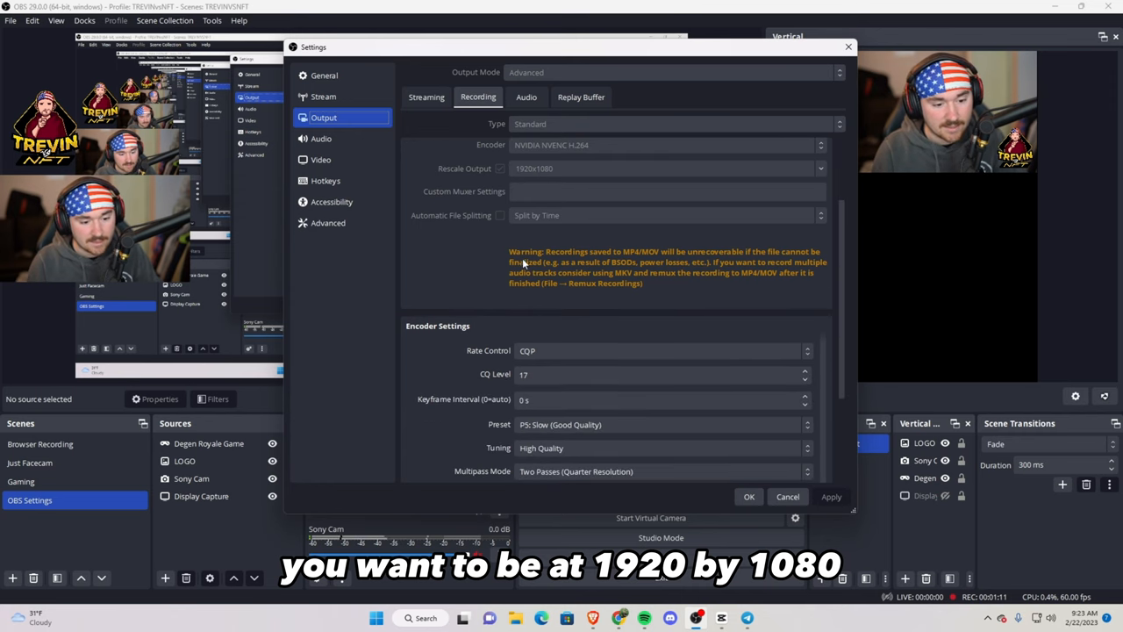
pyautogui.scroll(-3)
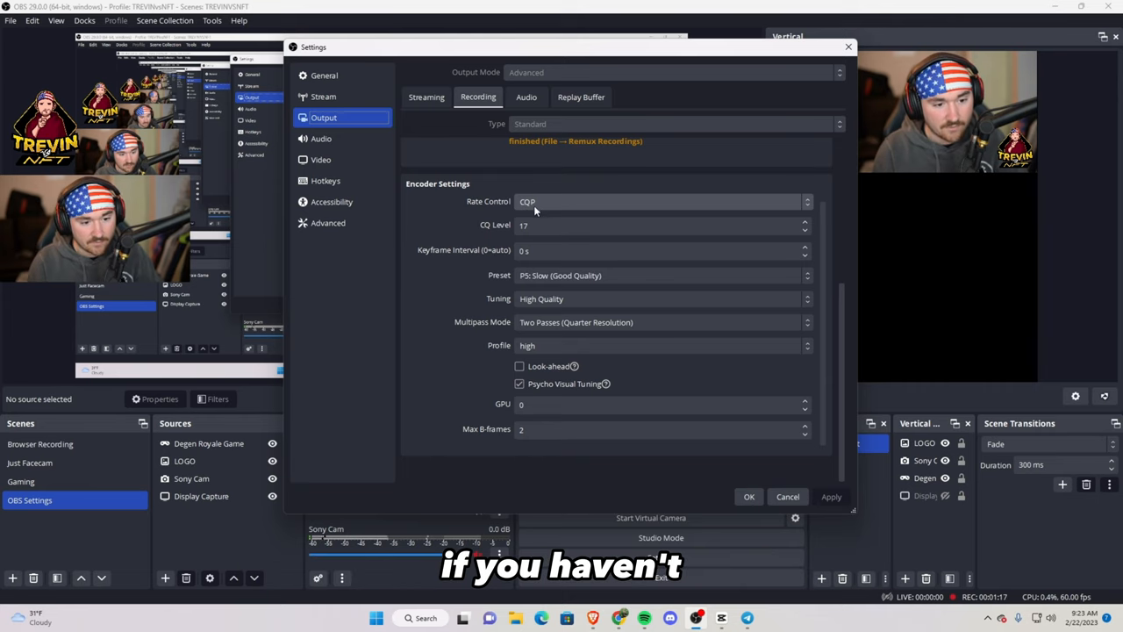
pyautogui.click(658, 224)
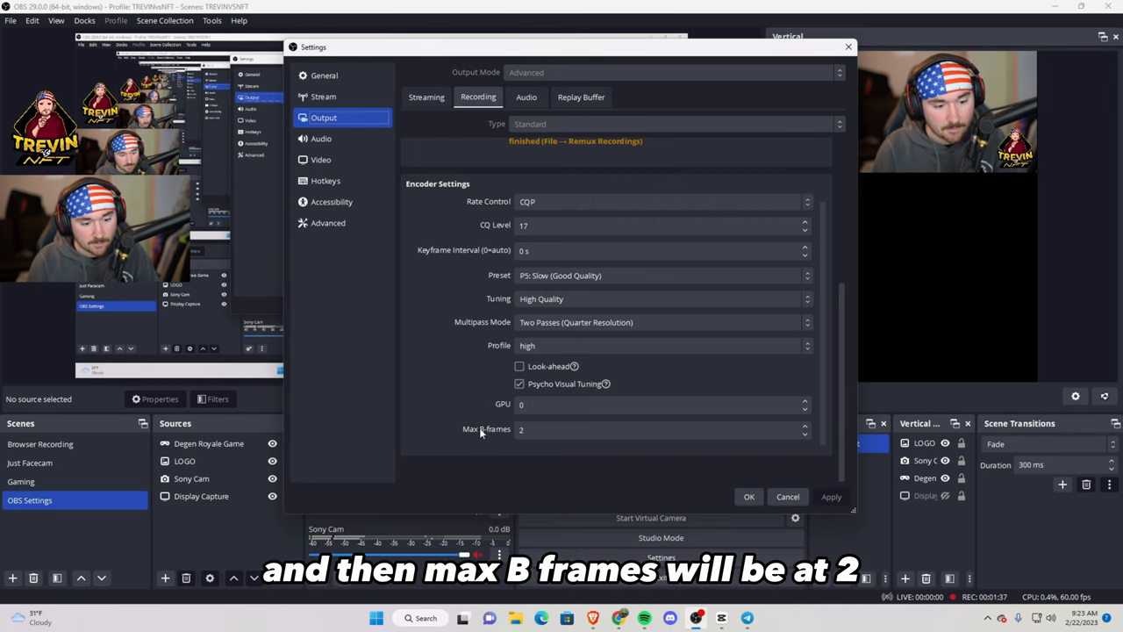
pyautogui.click(658, 428)
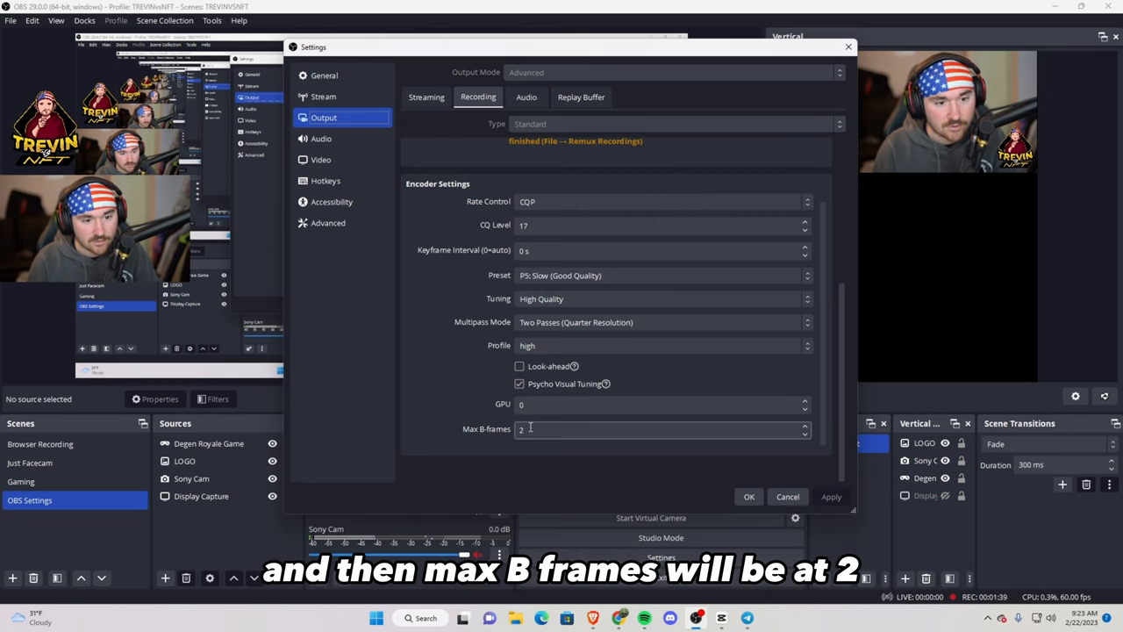
pyautogui.click(319, 158)
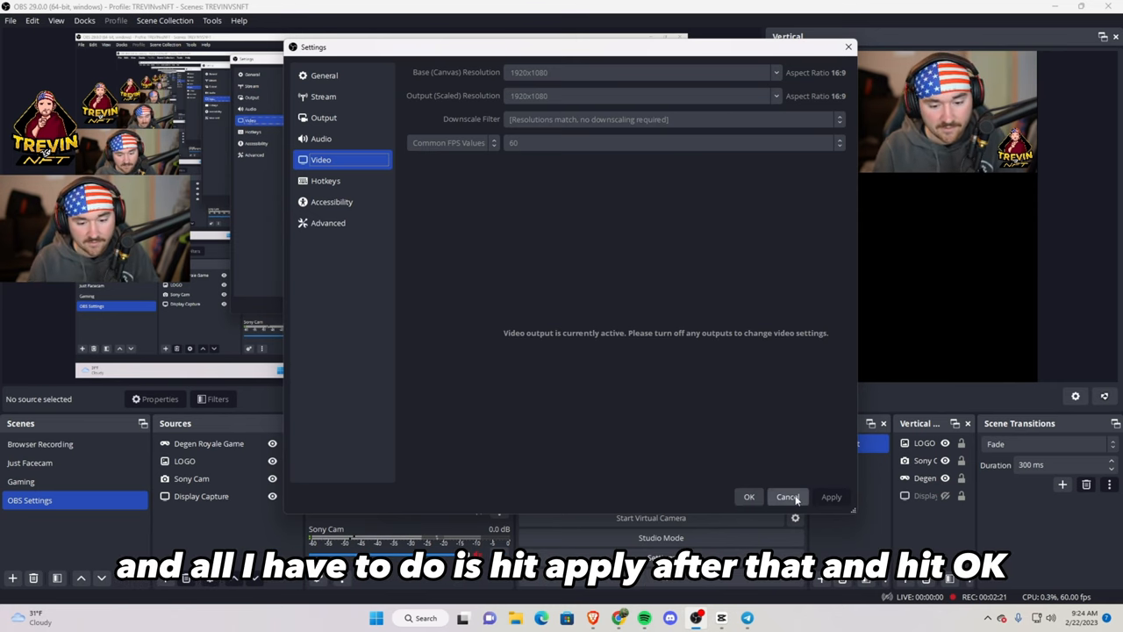
# - Apply the settings and return to the main window with recording still running
pyautogui.click(787, 497)
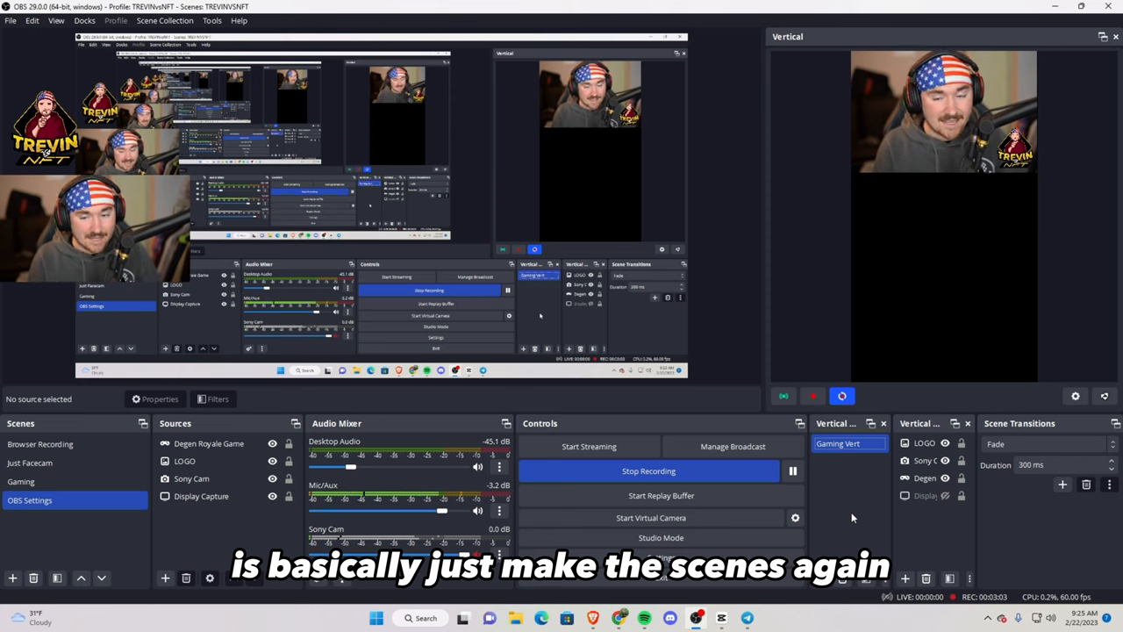
pyautogui.click(927, 478)
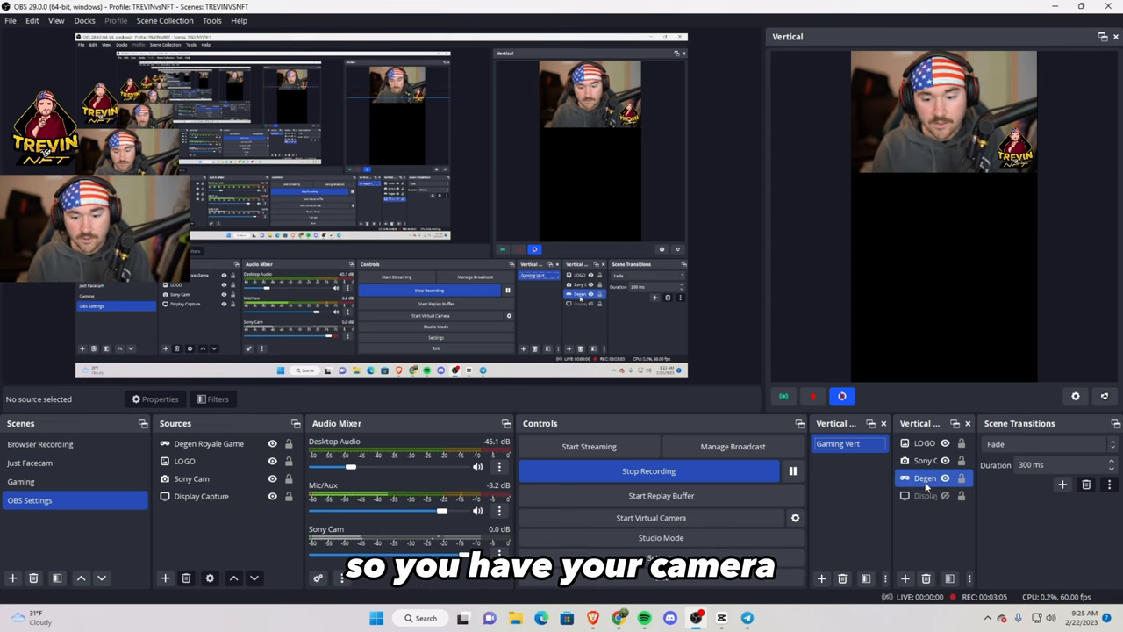
pyautogui.click(923, 460)
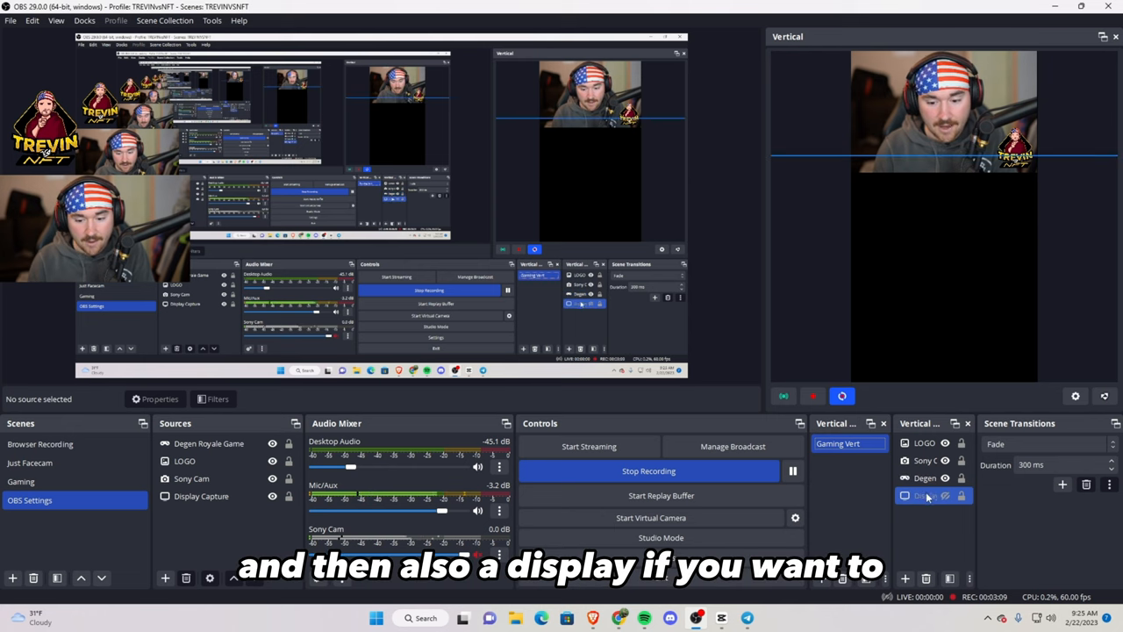
pyautogui.click(927, 495)
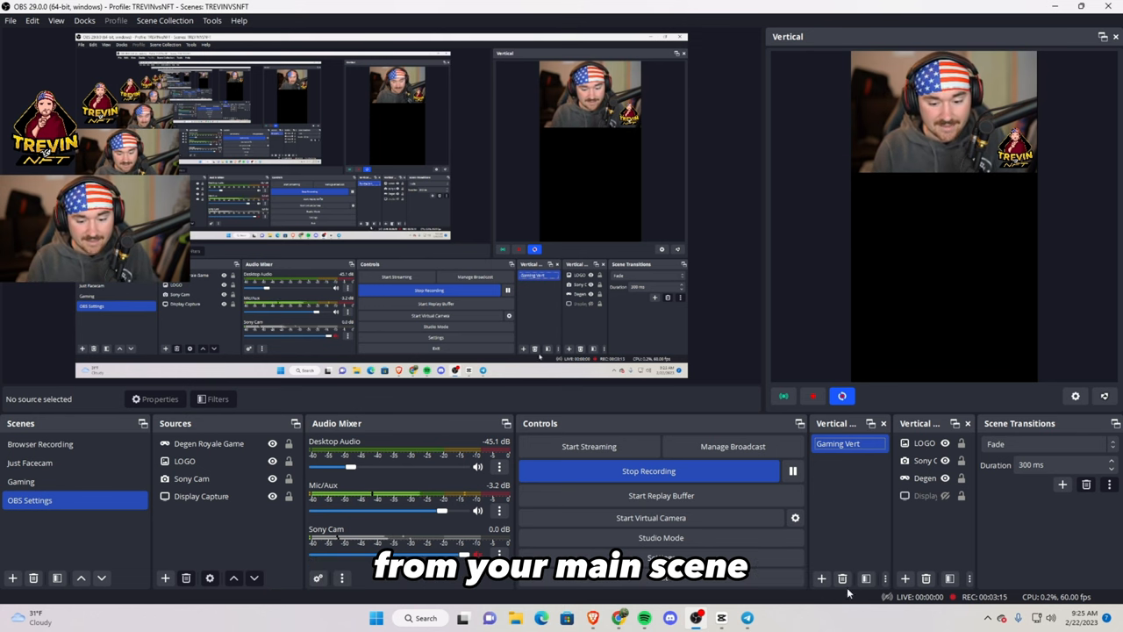
pyautogui.click(13, 577)
pyautogui.write('Vertical Scene')
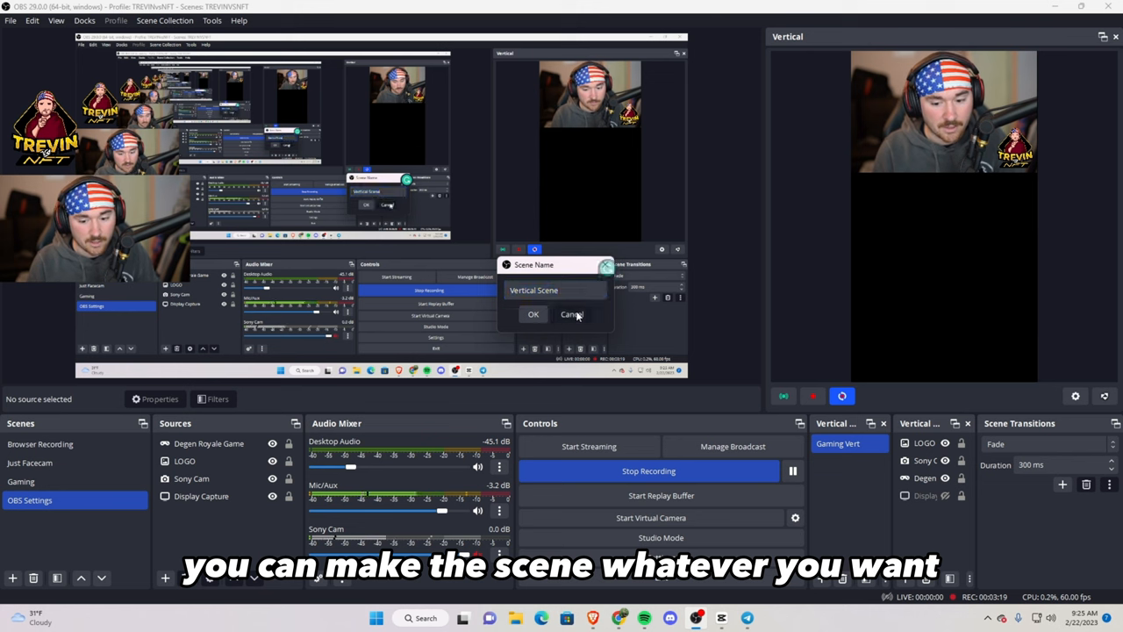
pyautogui.click(533, 314)
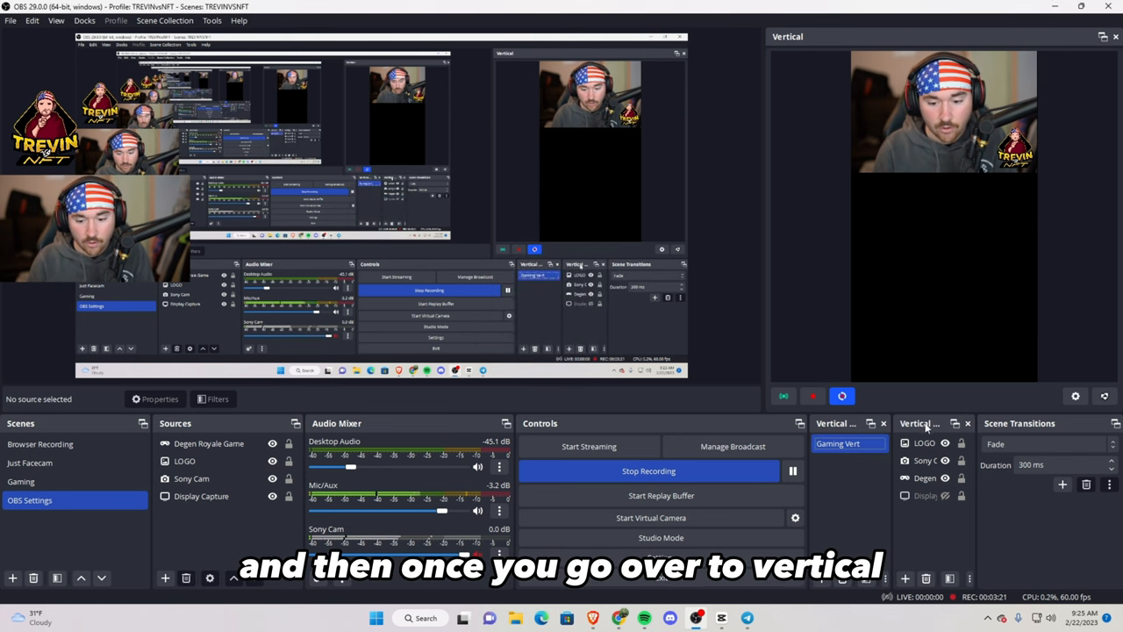
pyautogui.click(908, 579)
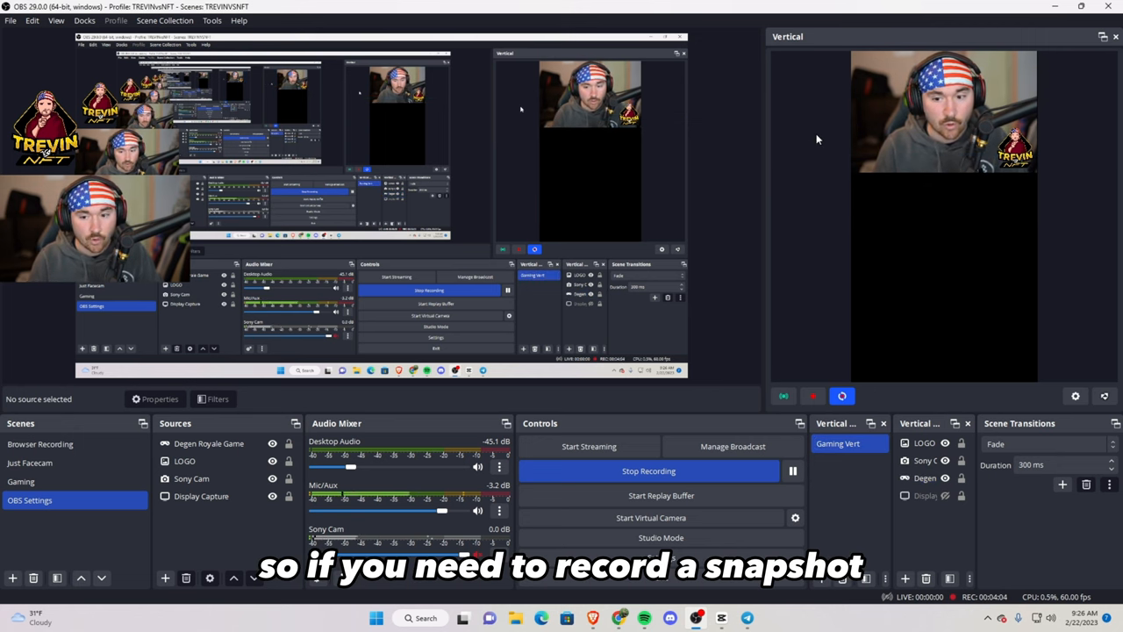
# - Review the Vertical plugin's backtrack options and select the save-backtrack hotkey field
pyautogui.click(1074, 397)
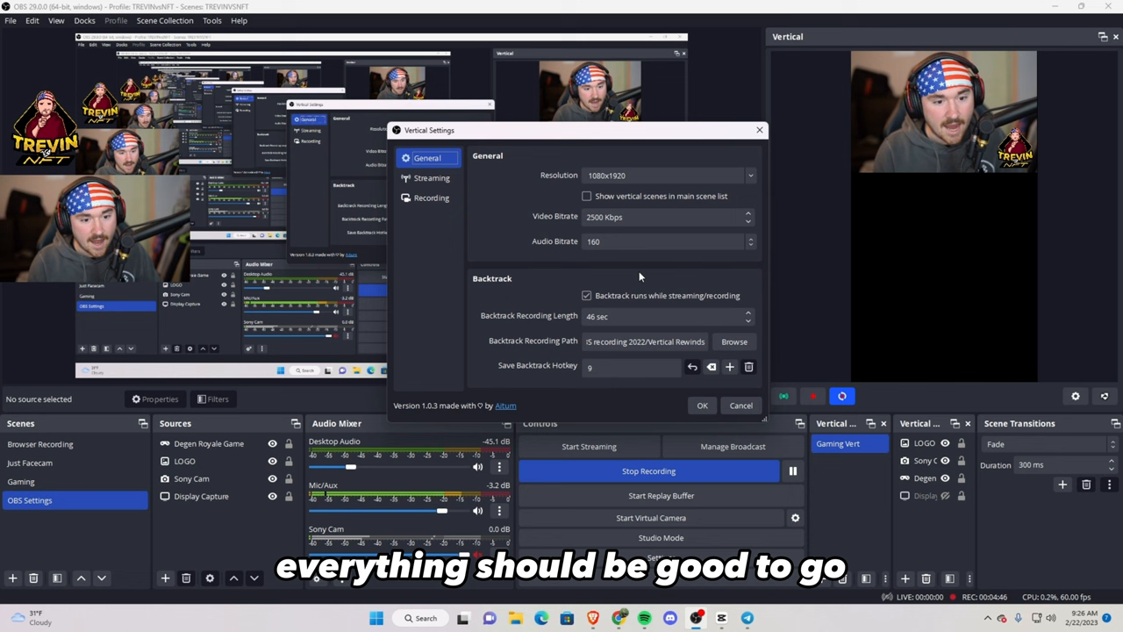
pyautogui.moveTo(524, 250)
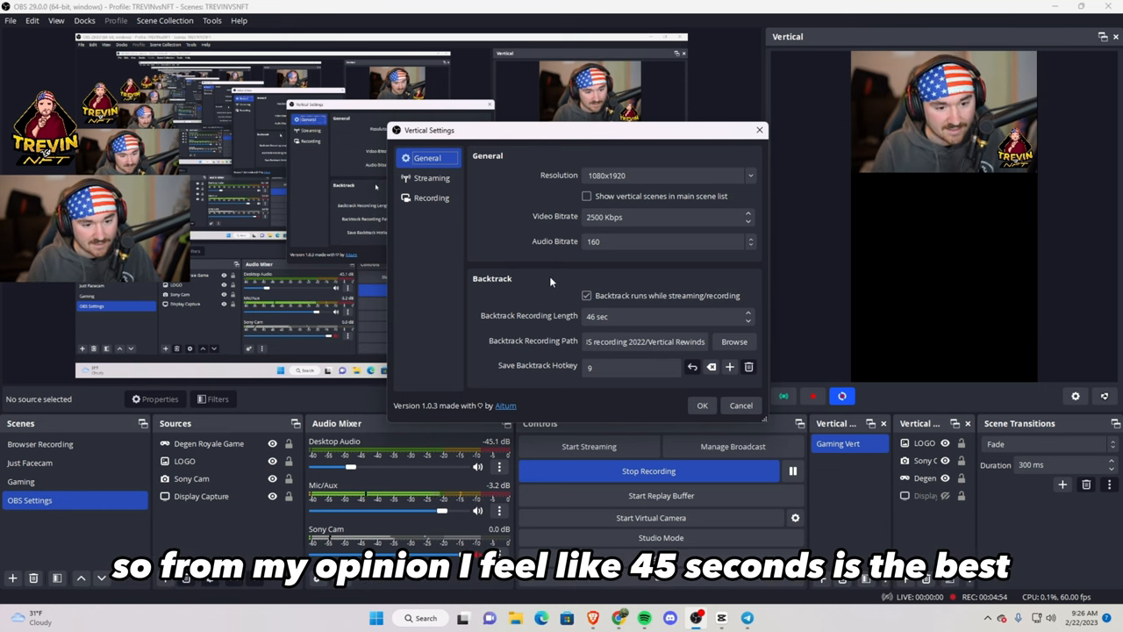
pyautogui.click(663, 316)
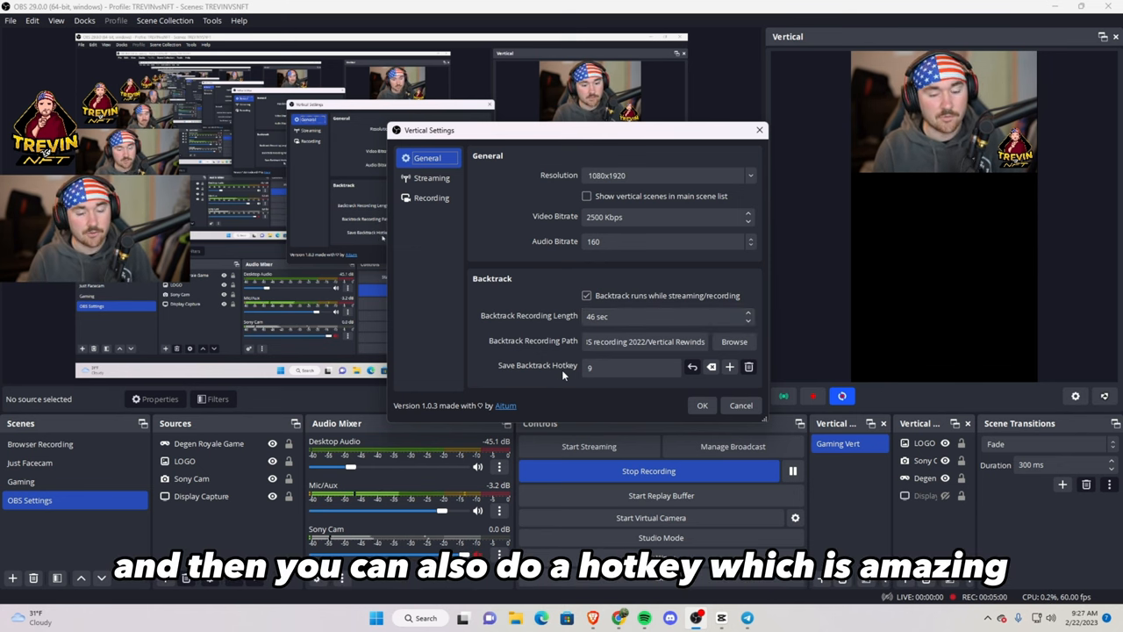
pyautogui.click(632, 367)
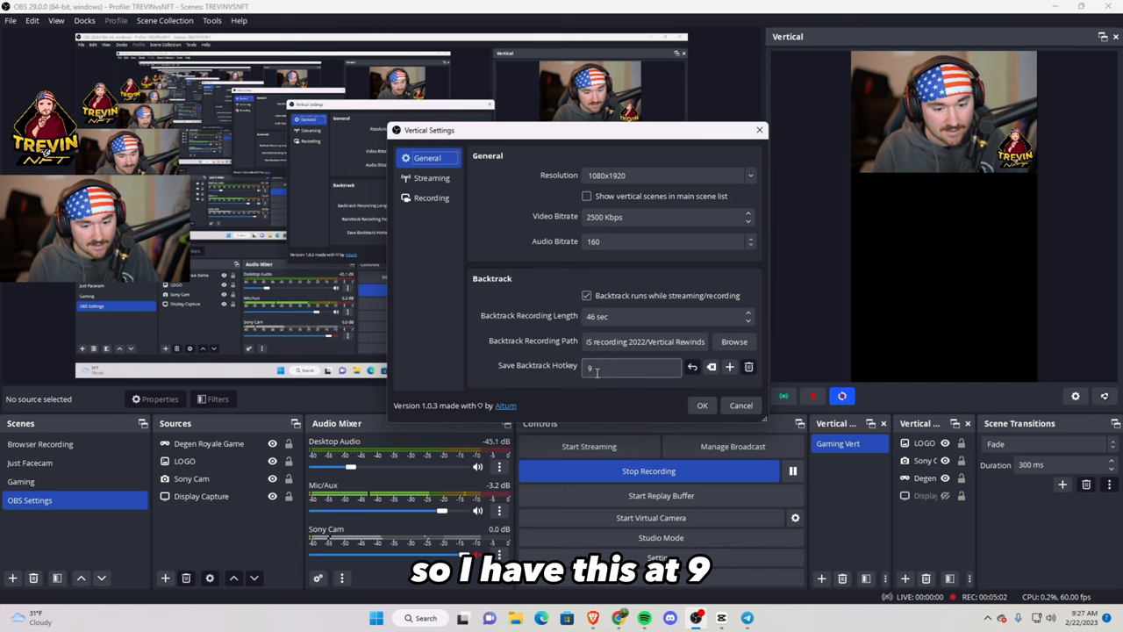